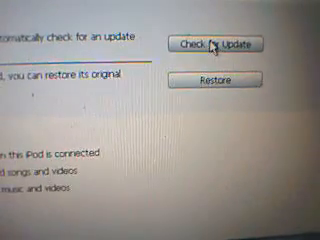
pyautogui.click(215, 44)
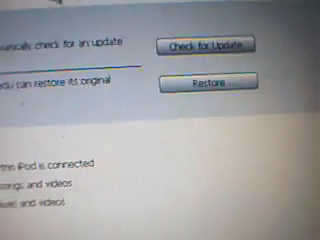
pyautogui.scroll(-3)
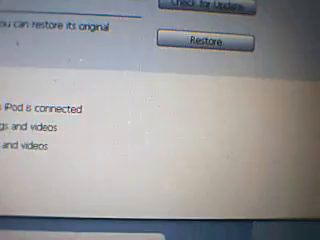